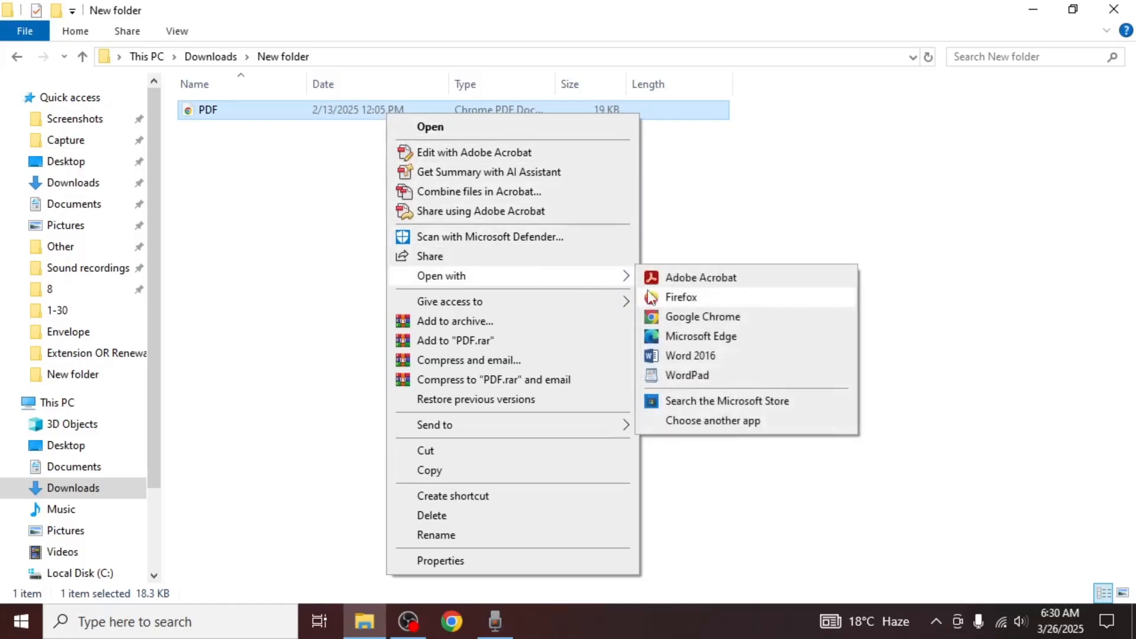
Open the Downloads PDF in Adobe Acrobat and switch it into editing mode
left_click(699, 277)
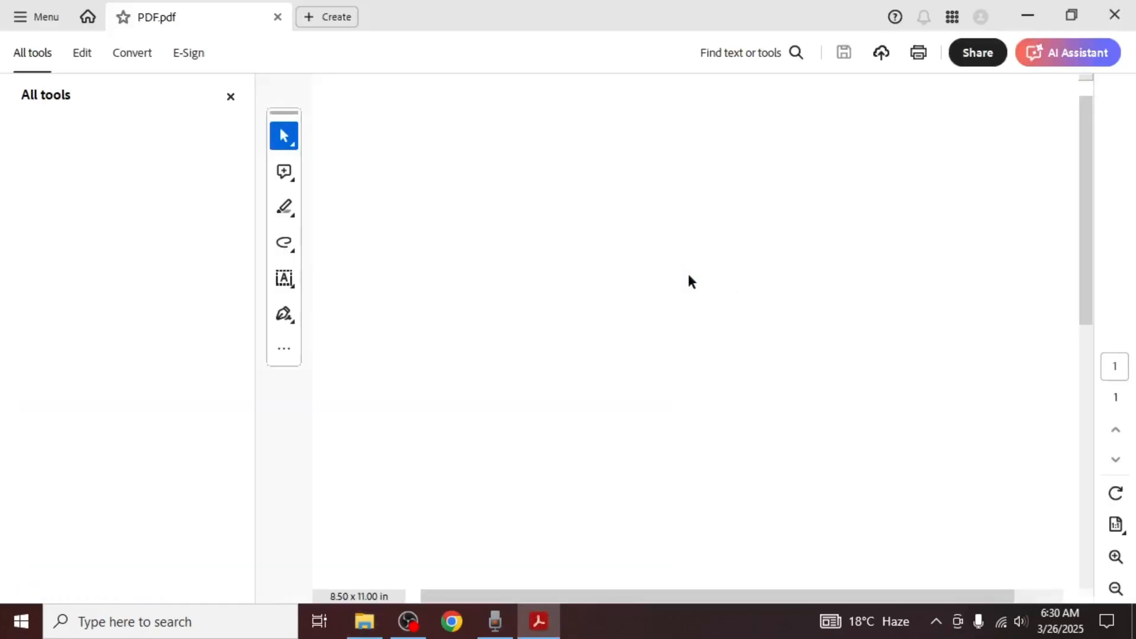
left_click(82, 52)
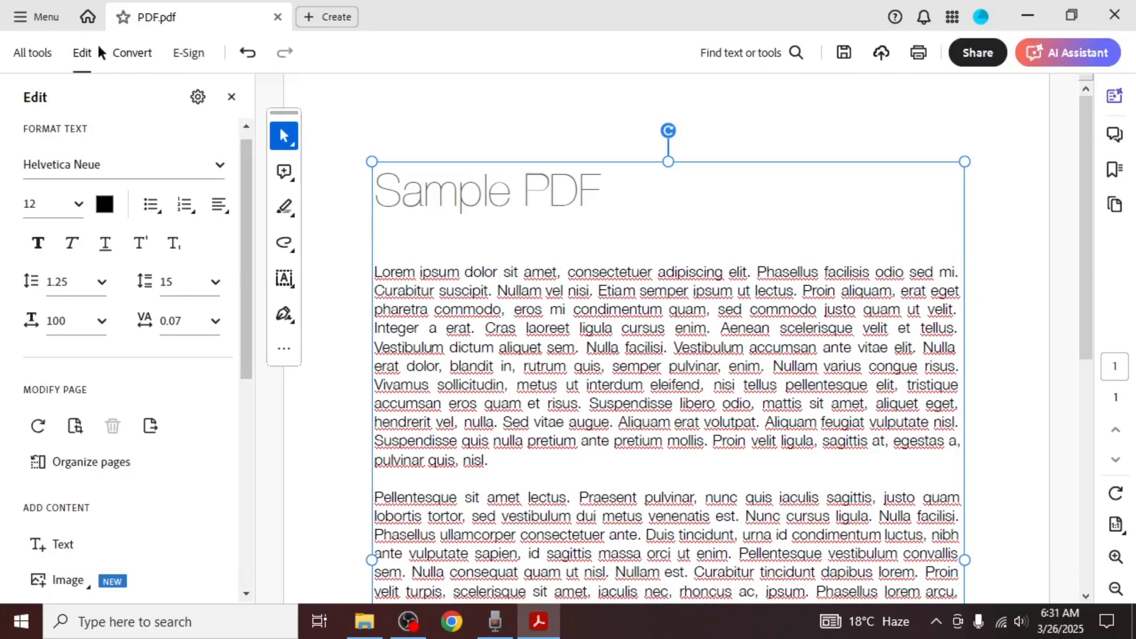
Show the PDF's Document Properties from Acrobat's main menu
left_click(36, 17)
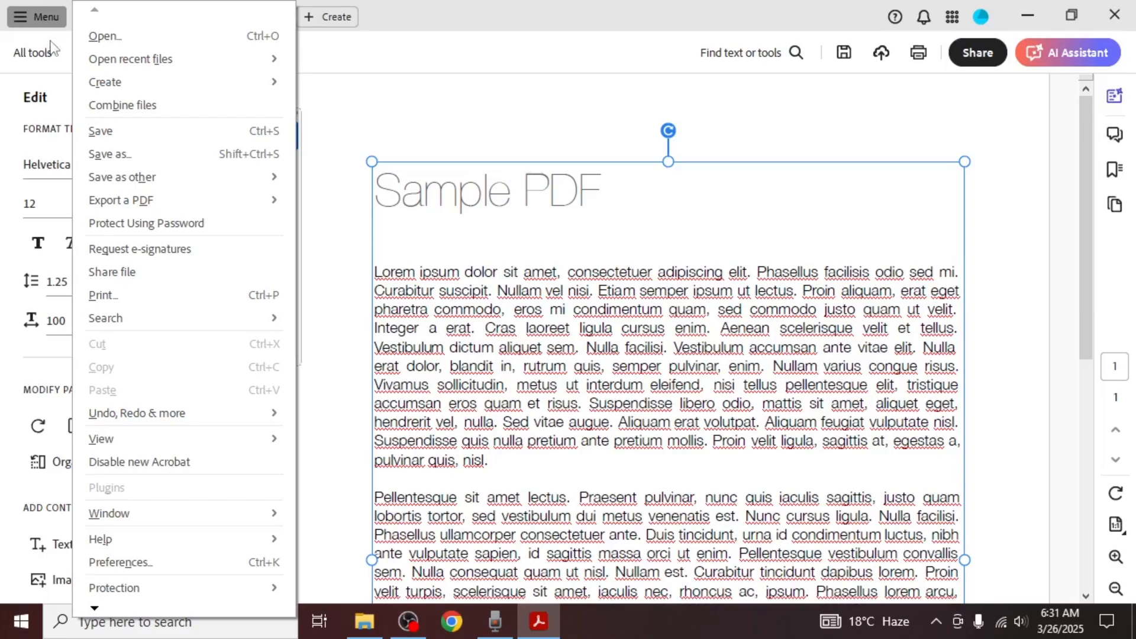
left_click(113, 557)
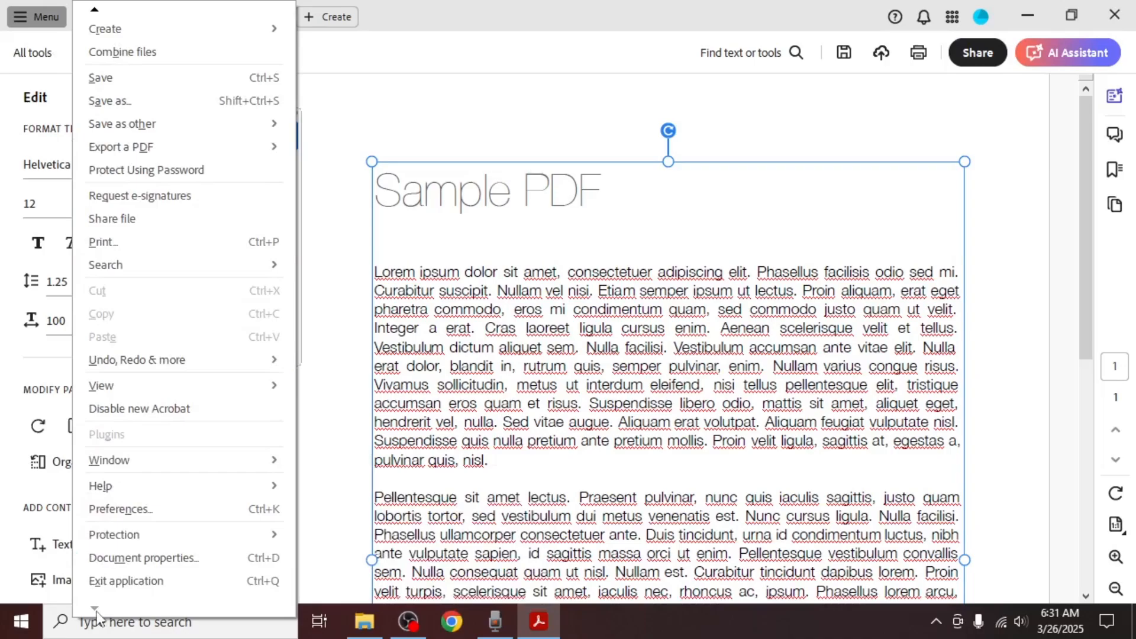
mouse_move(143, 557)
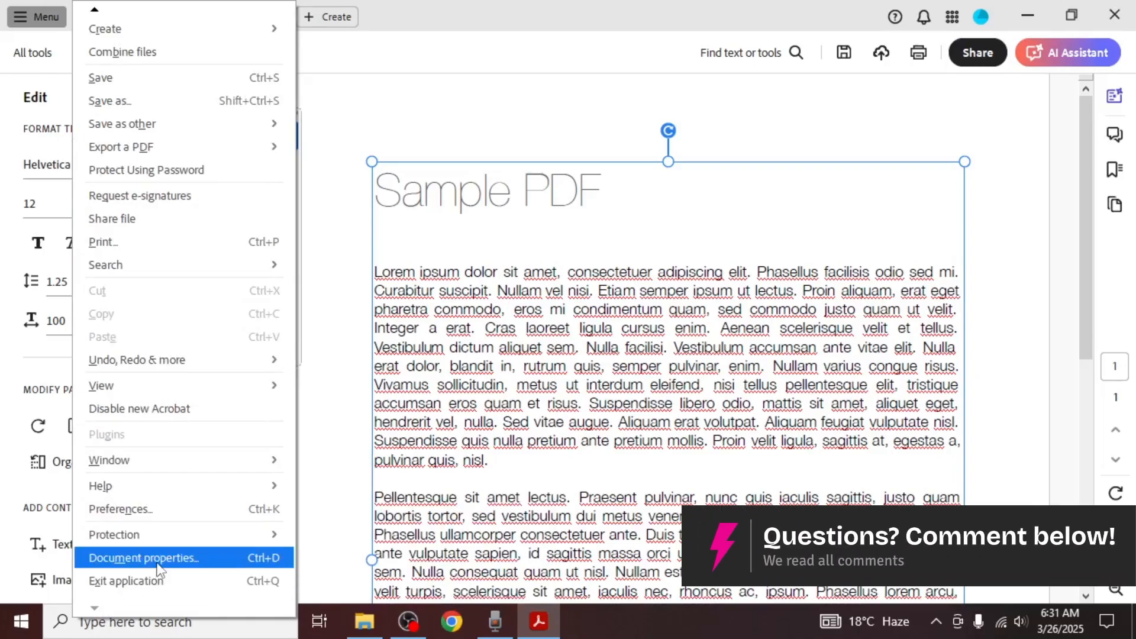
left_click(144, 557)
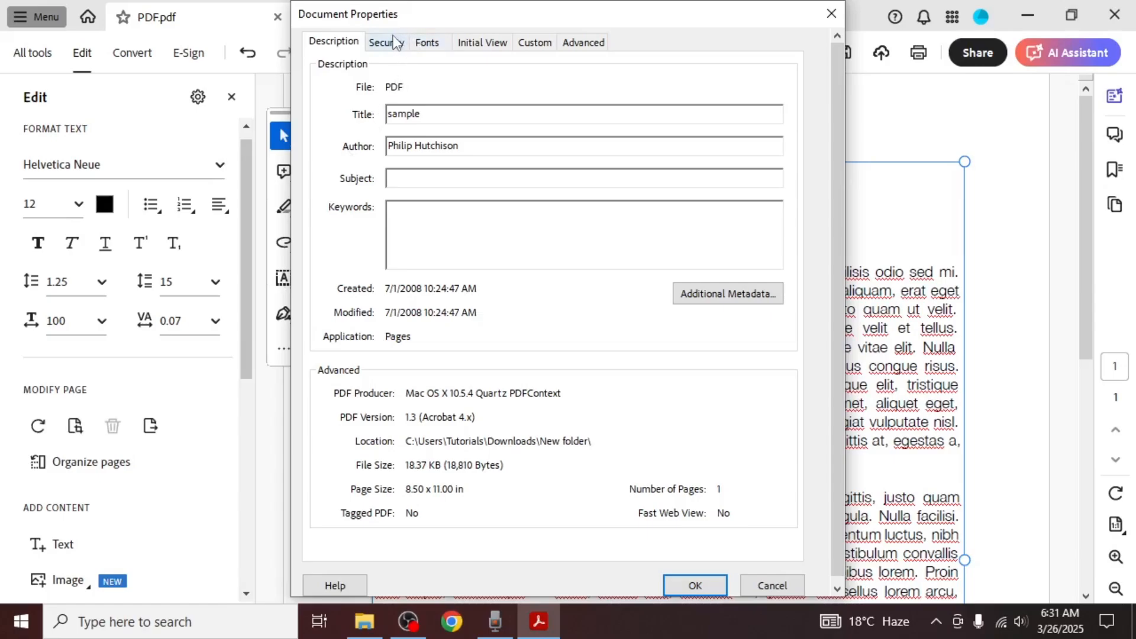
In the Security settings, choose Password Security as the security method
left_click(385, 43)
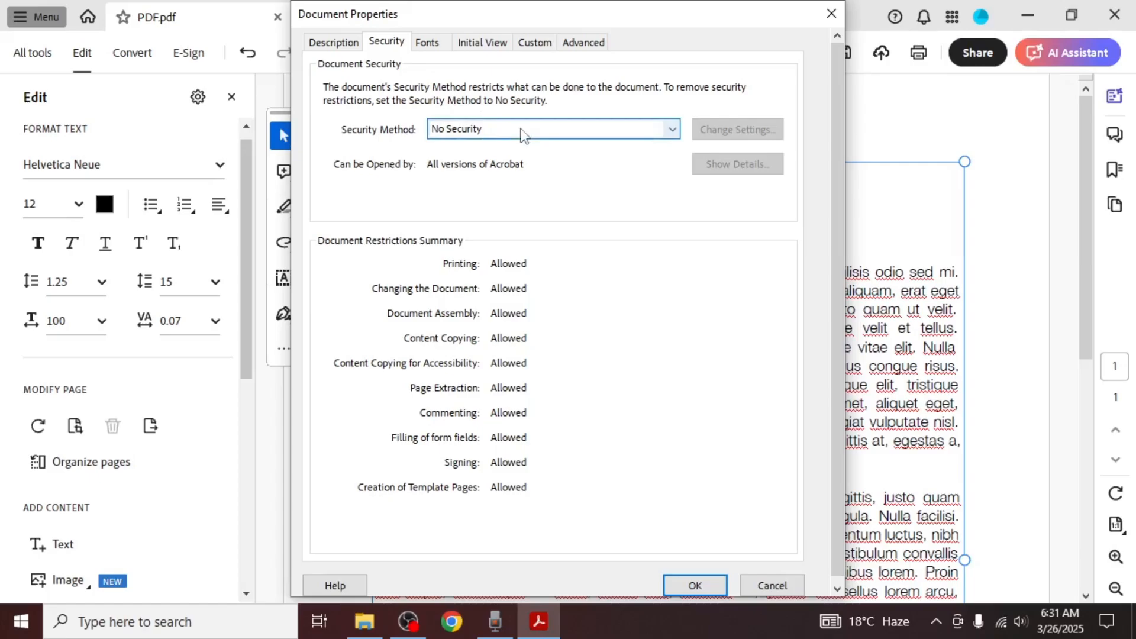
left_click(669, 129)
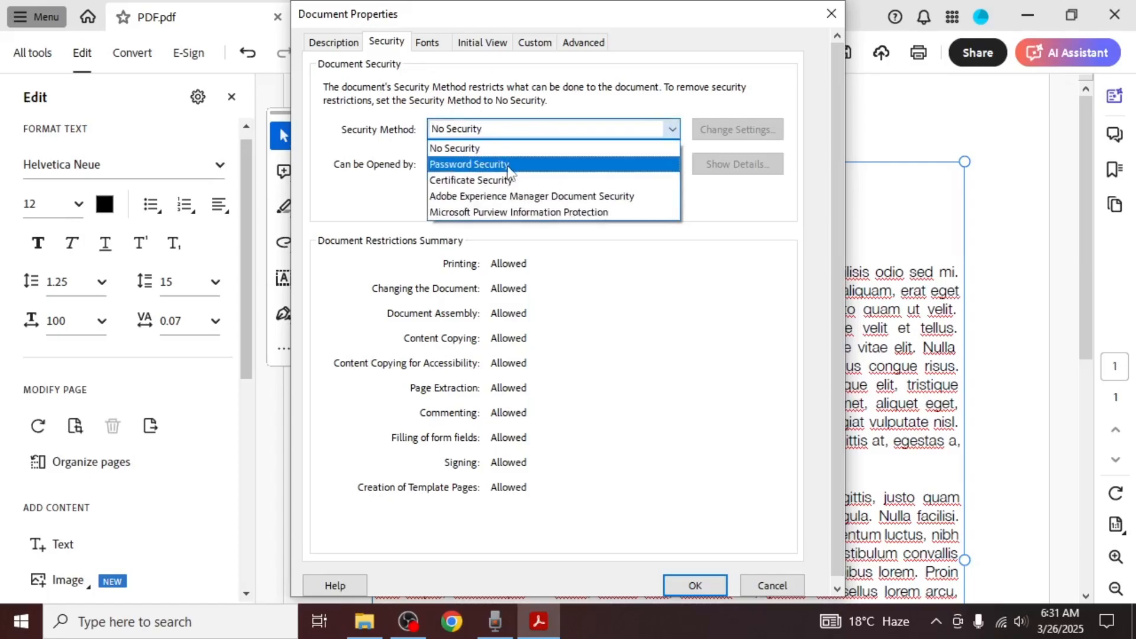
left_click(470, 164)
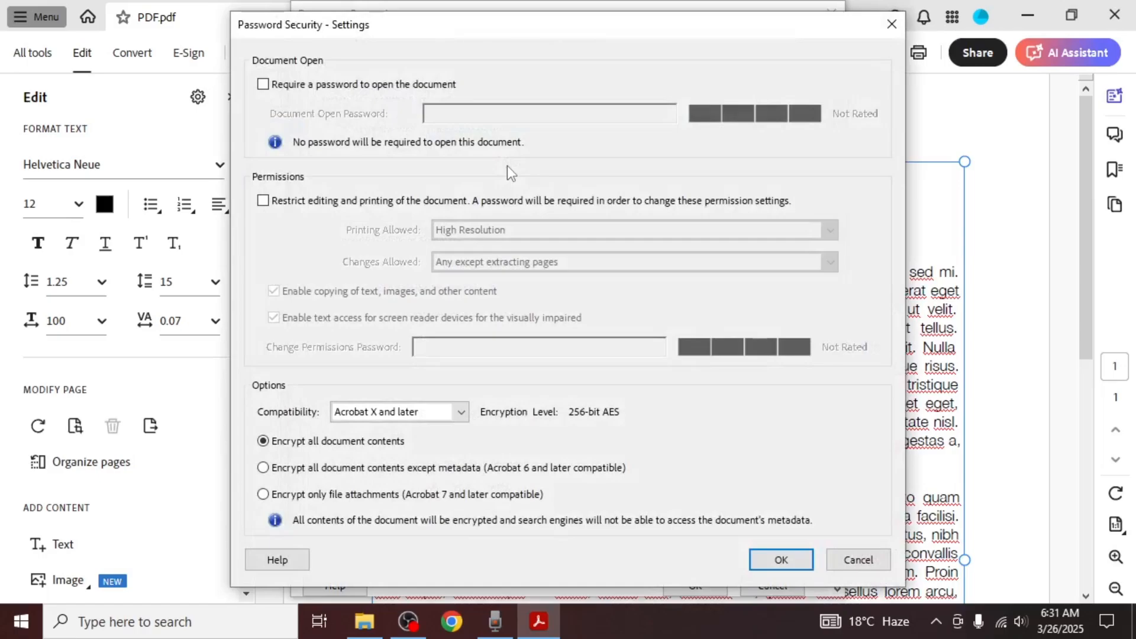
mouse_move(373, 122)
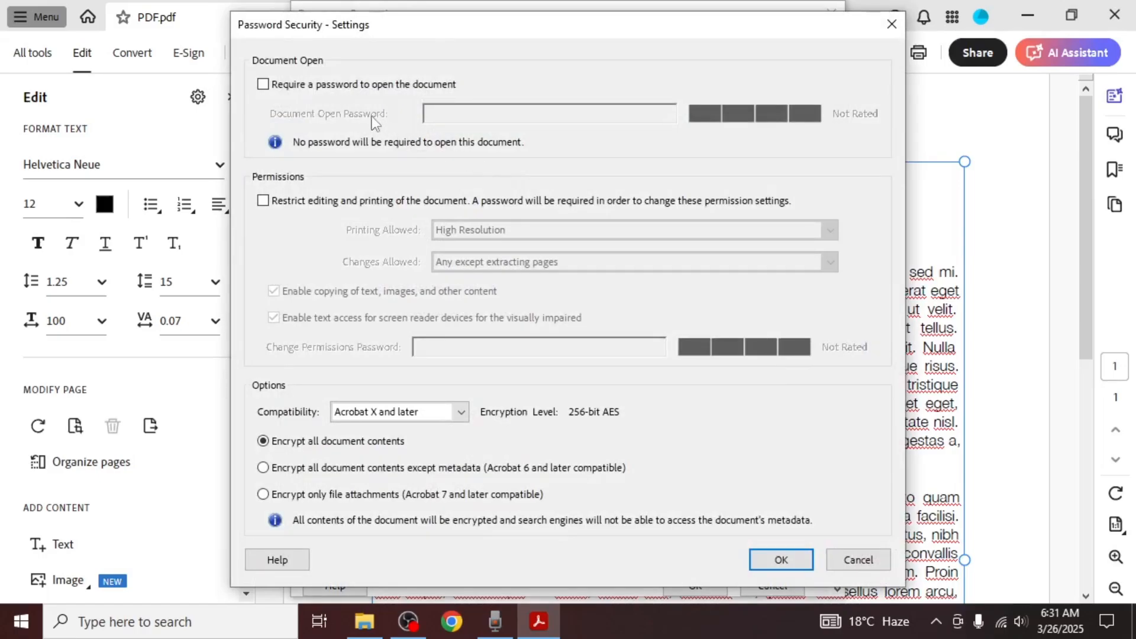
mouse_move(343, 167)
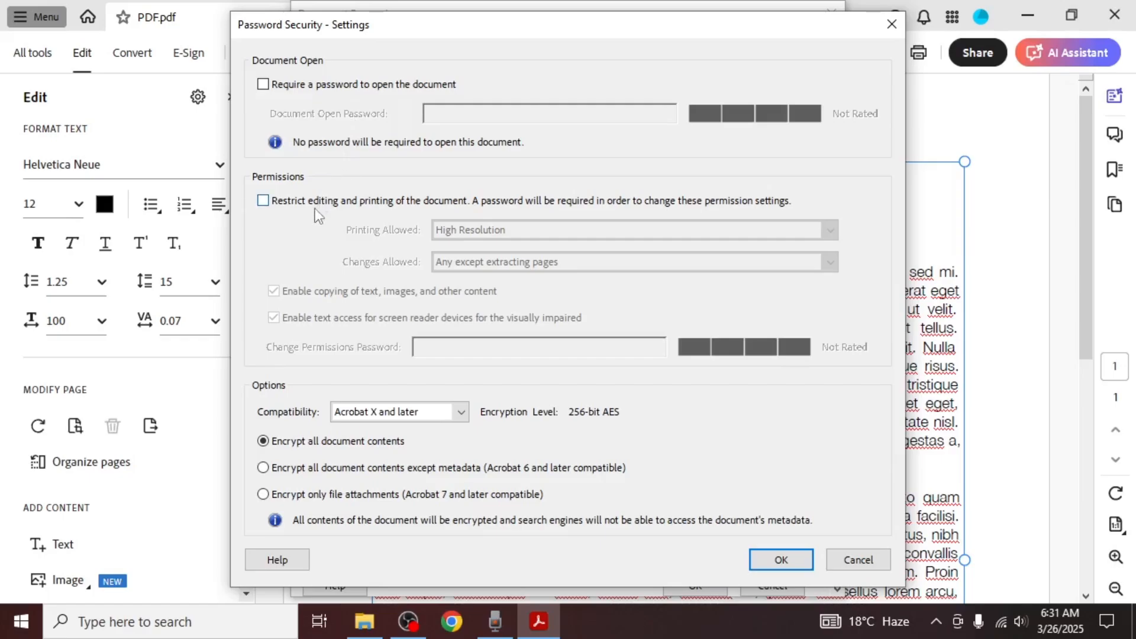
Restrict editing: High Resolution printing, only form filling and signing allowed, copying left disallowed
left_click(263, 201)
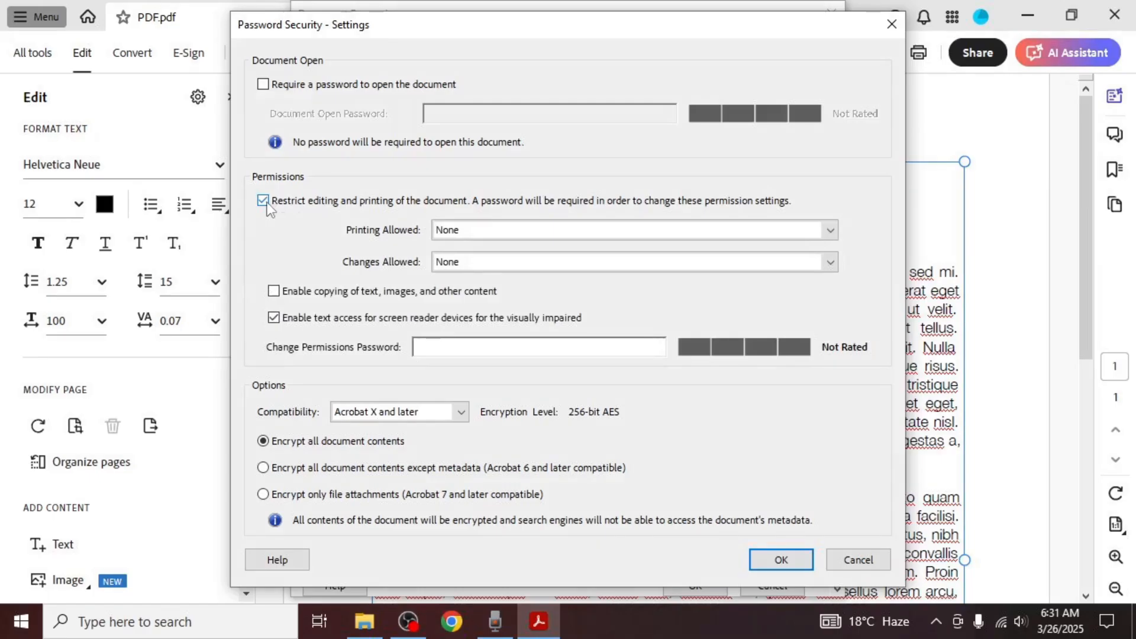
left_click(829, 230)
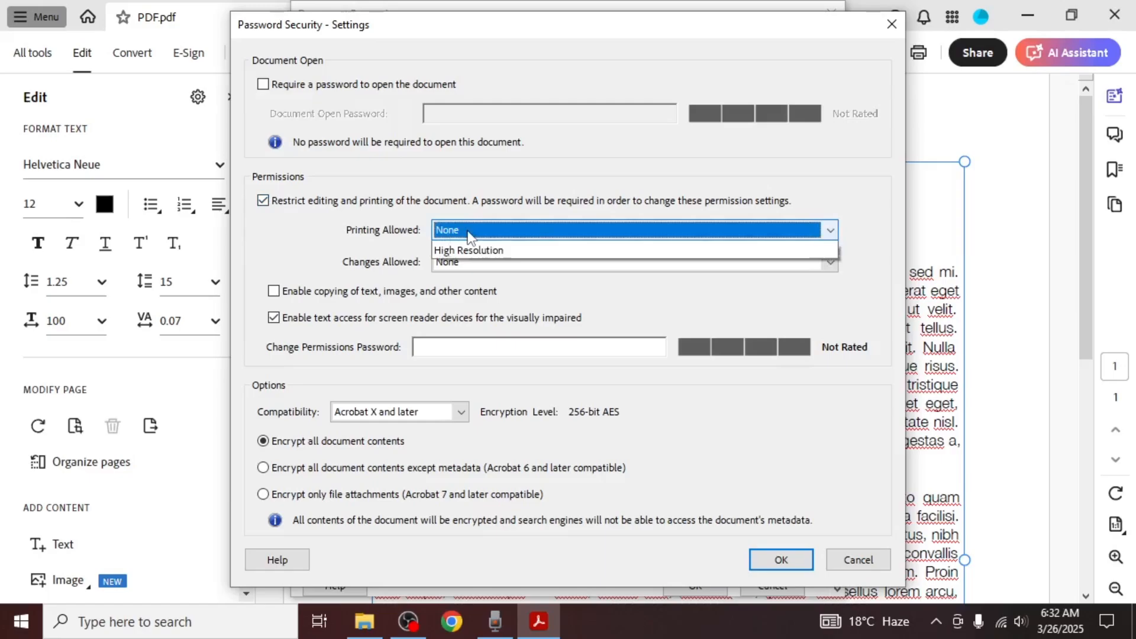
left_click(469, 249)
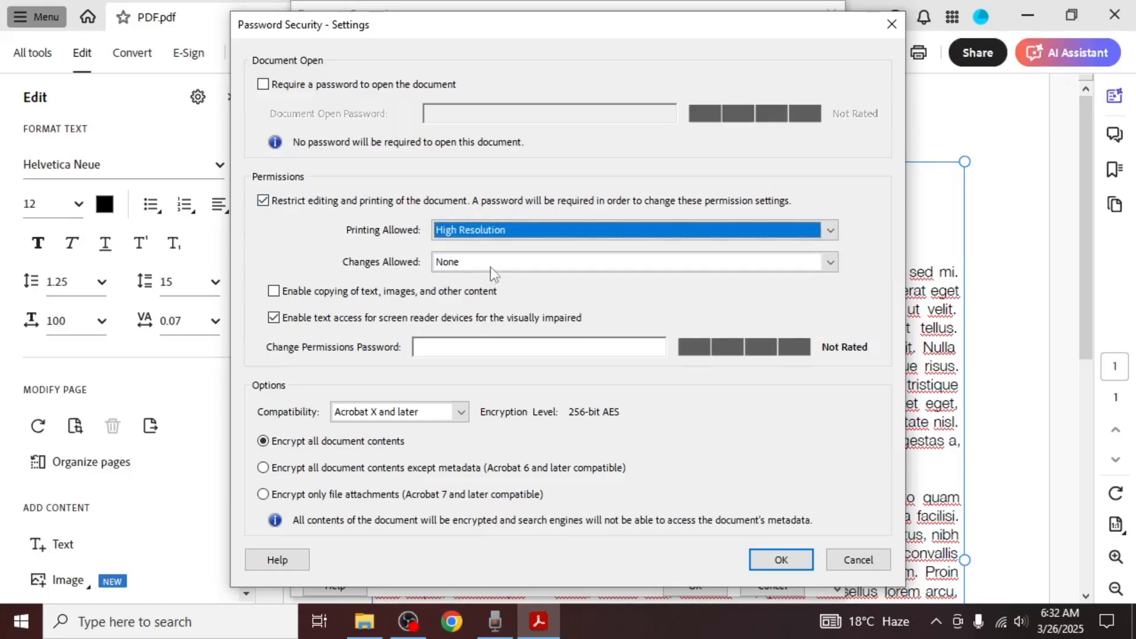
left_click(829, 261)
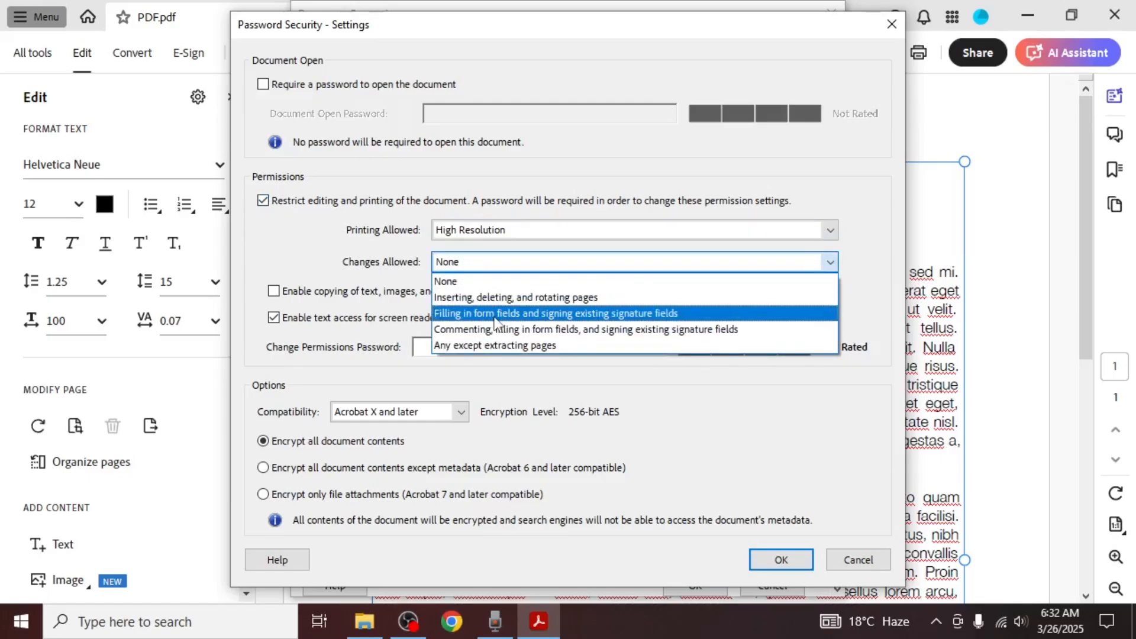
left_click(554, 312)
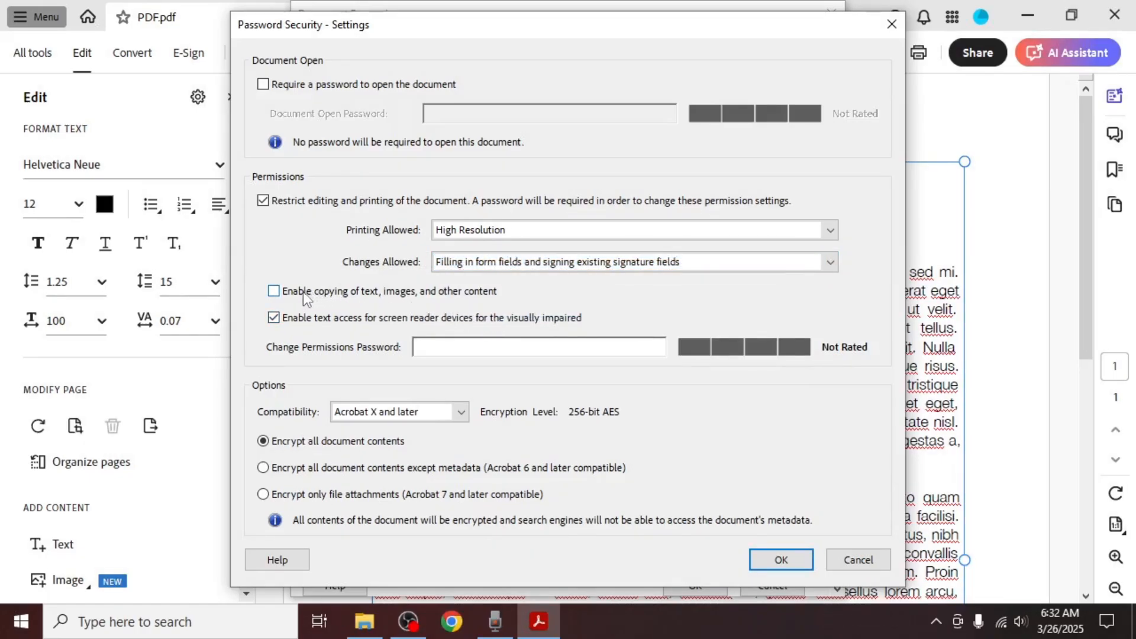
left_click(274, 291)
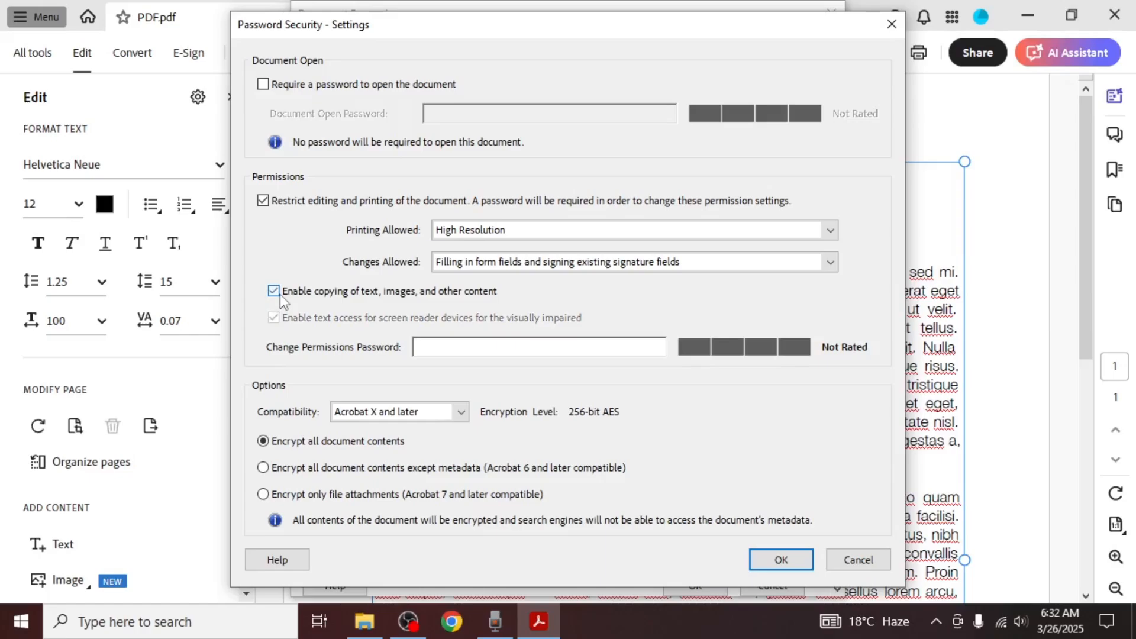
left_click(273, 291)
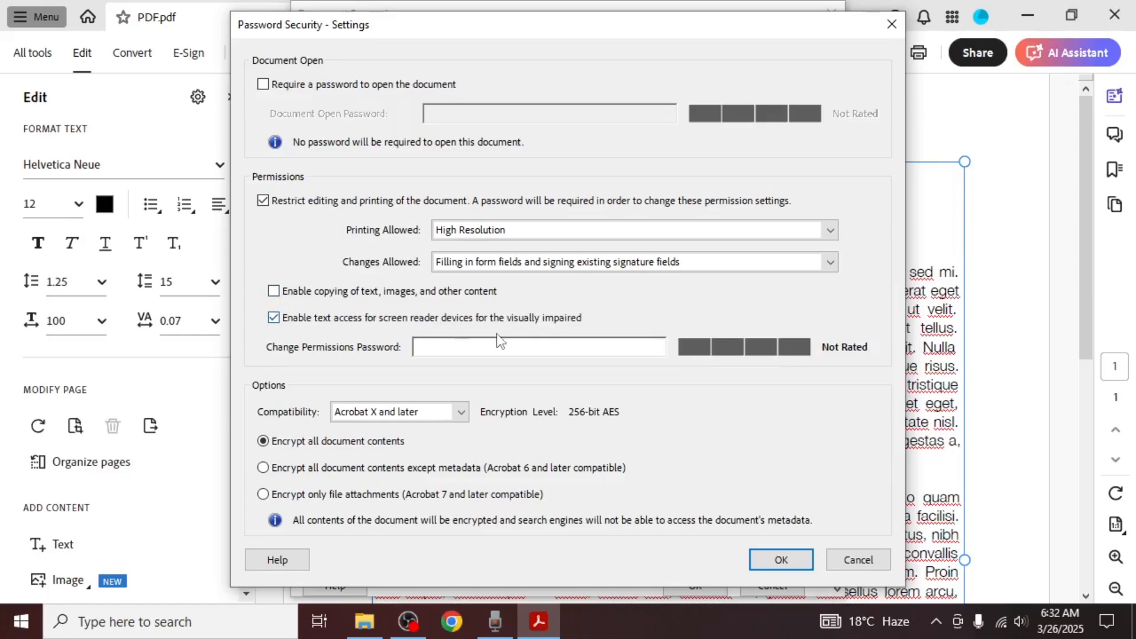
Set and confirm the Change Permissions Password so the PDF becomes secured
type("****")
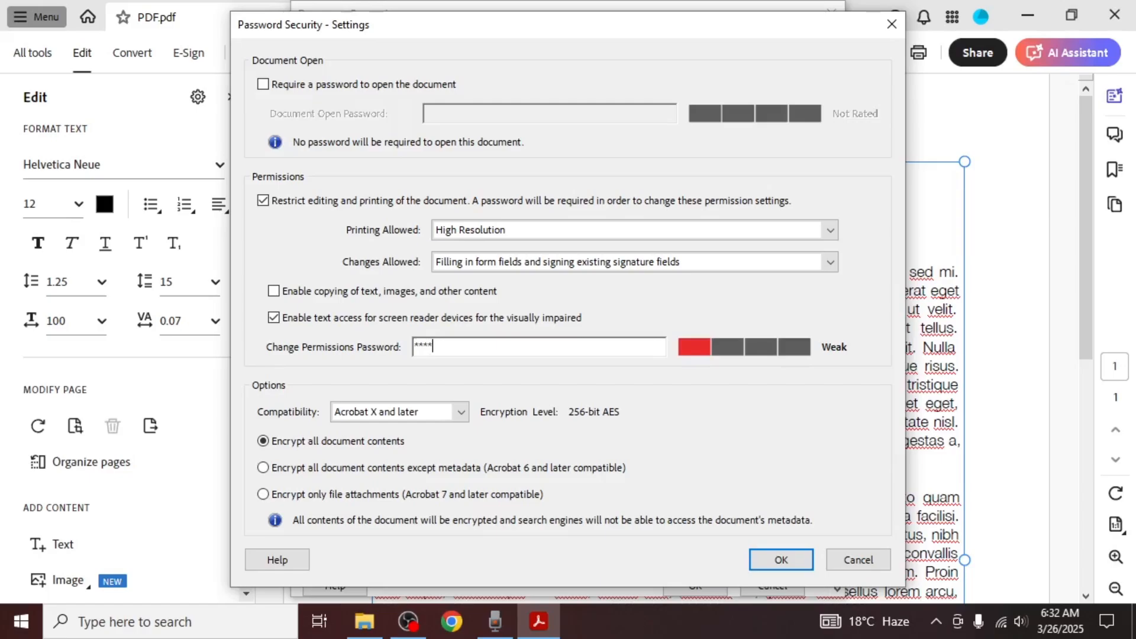
type("****")
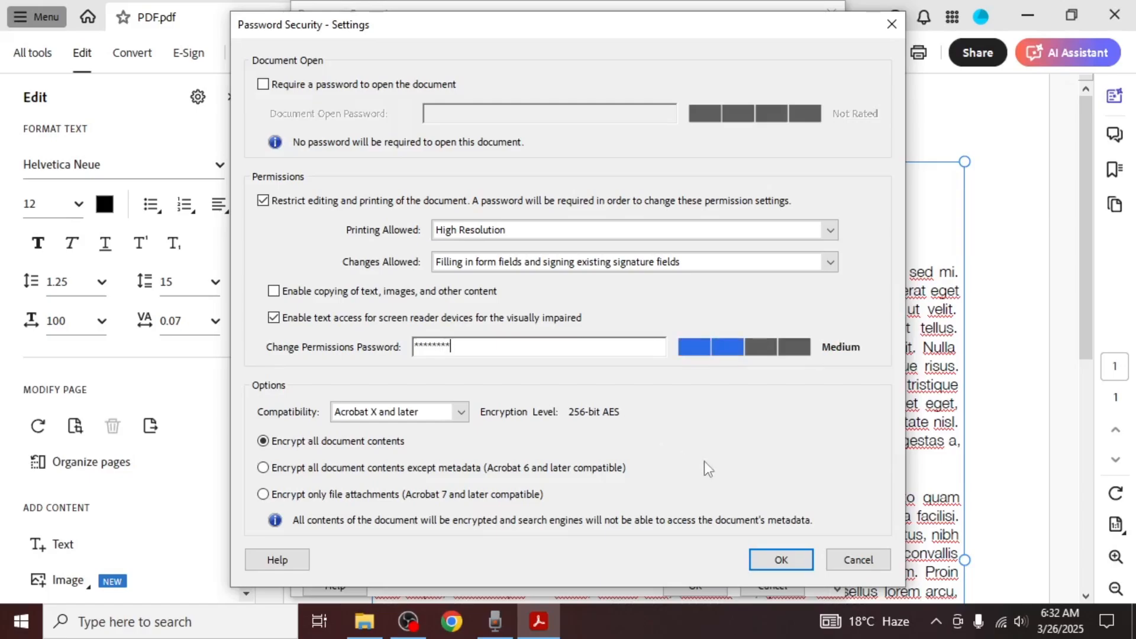
left_click(780, 560)
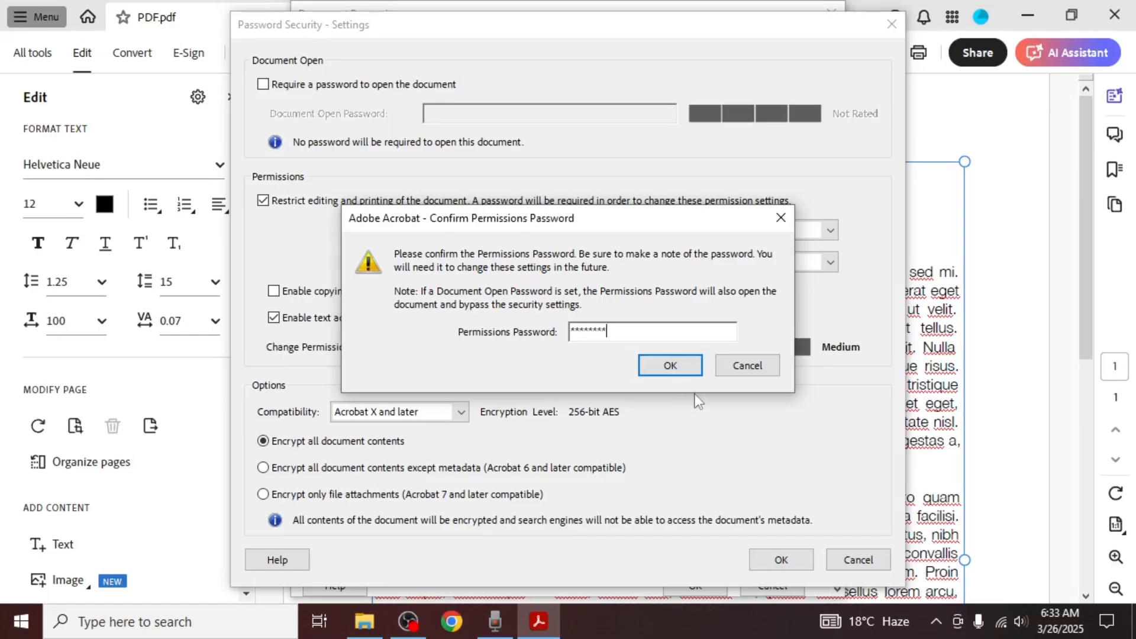
left_click(668, 365)
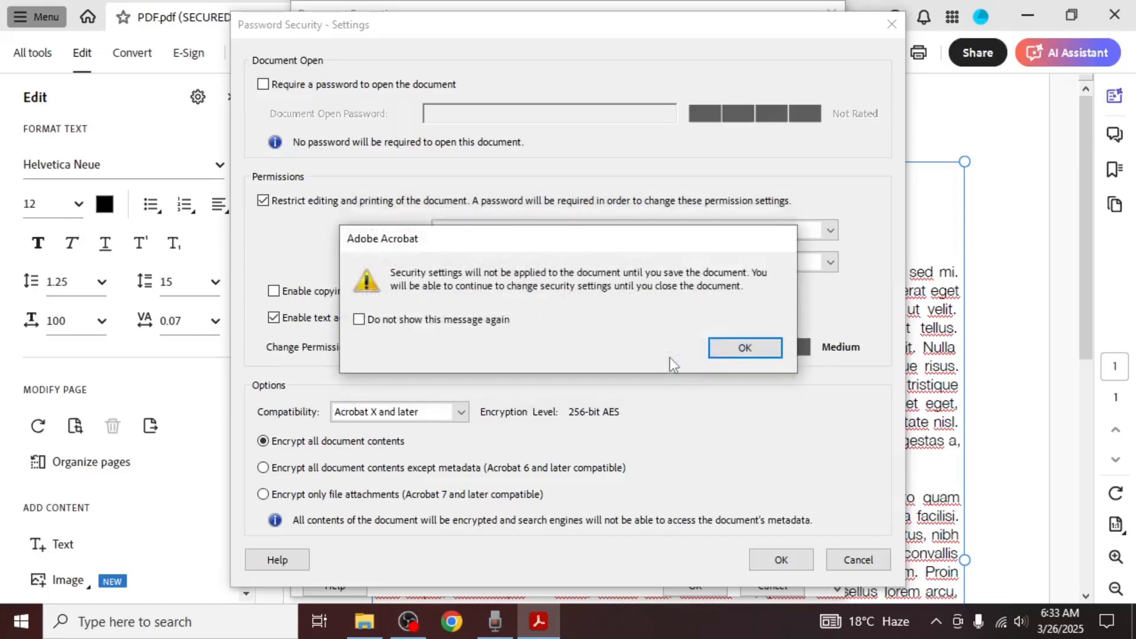
left_click(743, 348)
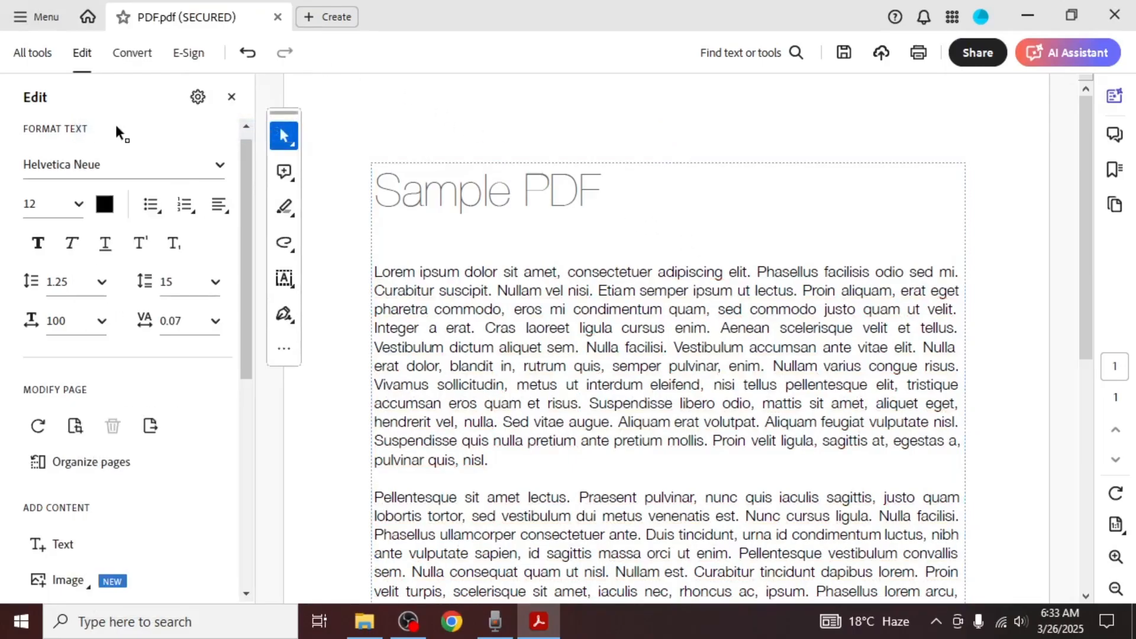
Reopen the saved, secured PDF in Adobe Acrobat from File Explorer
right_click(208, 109)
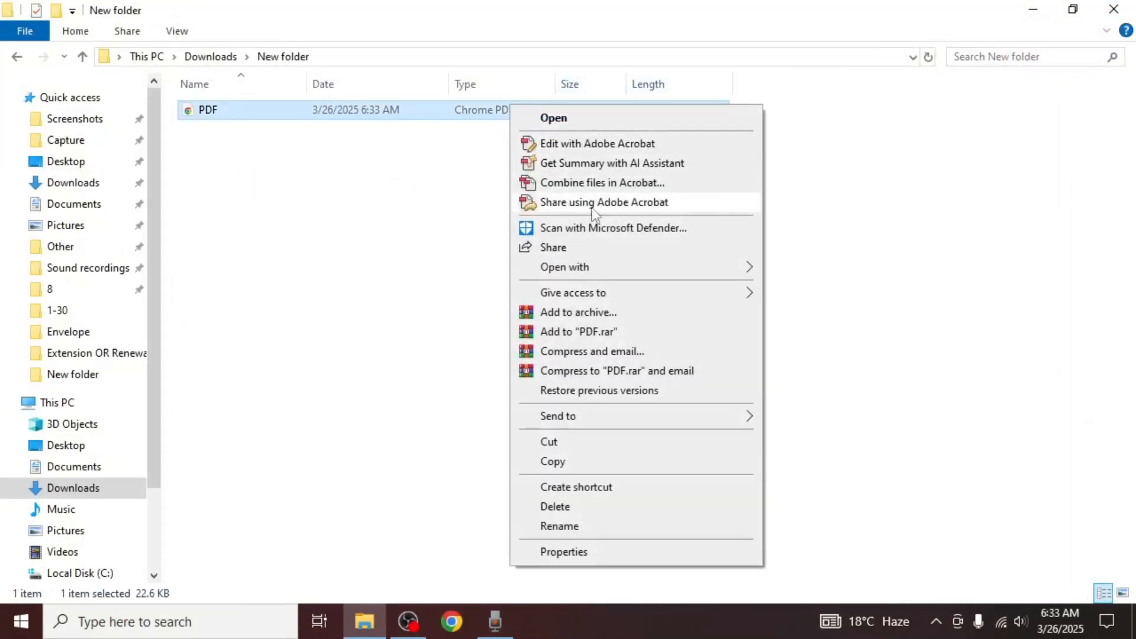
left_click(596, 143)
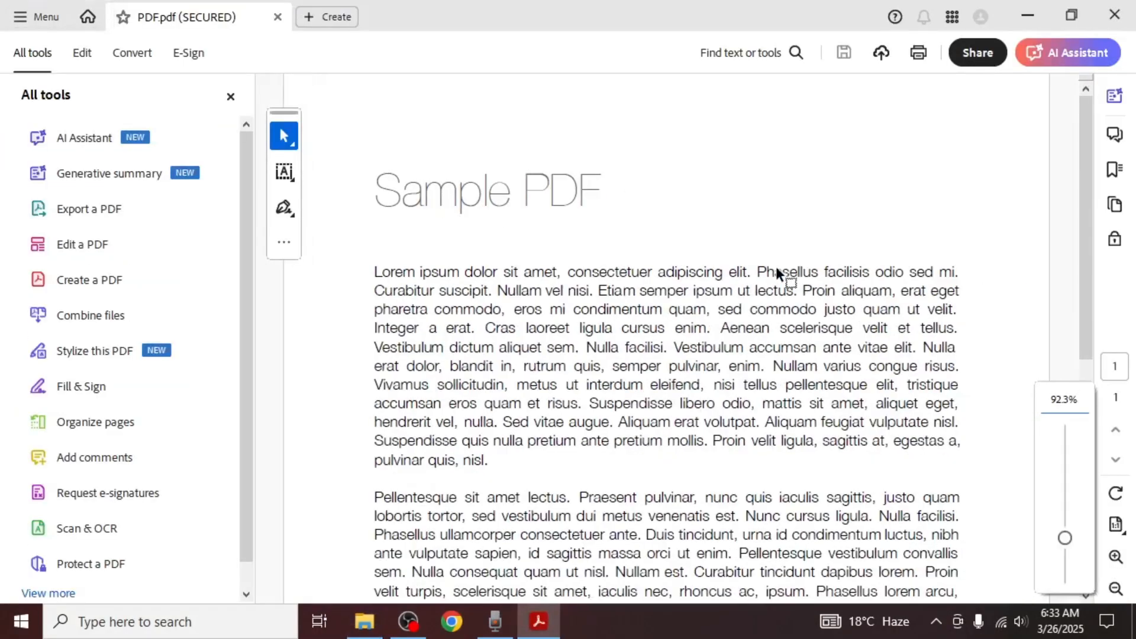
Try editing the secured PDF so Acrobat prompts for the permissions password
left_click(81, 52)
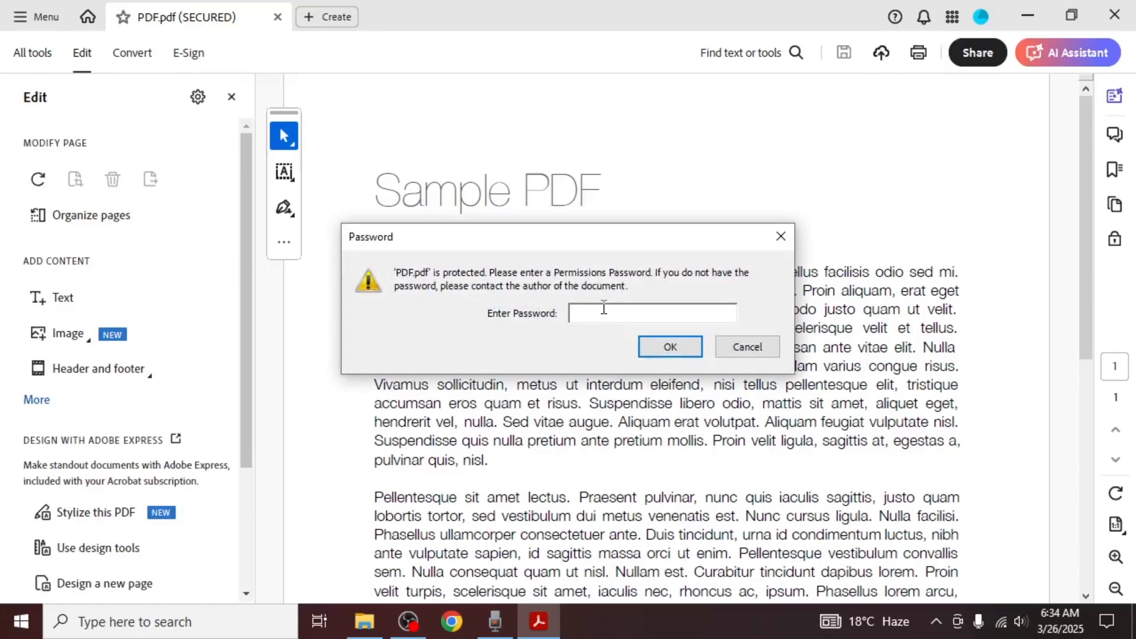
left_click(650, 312)
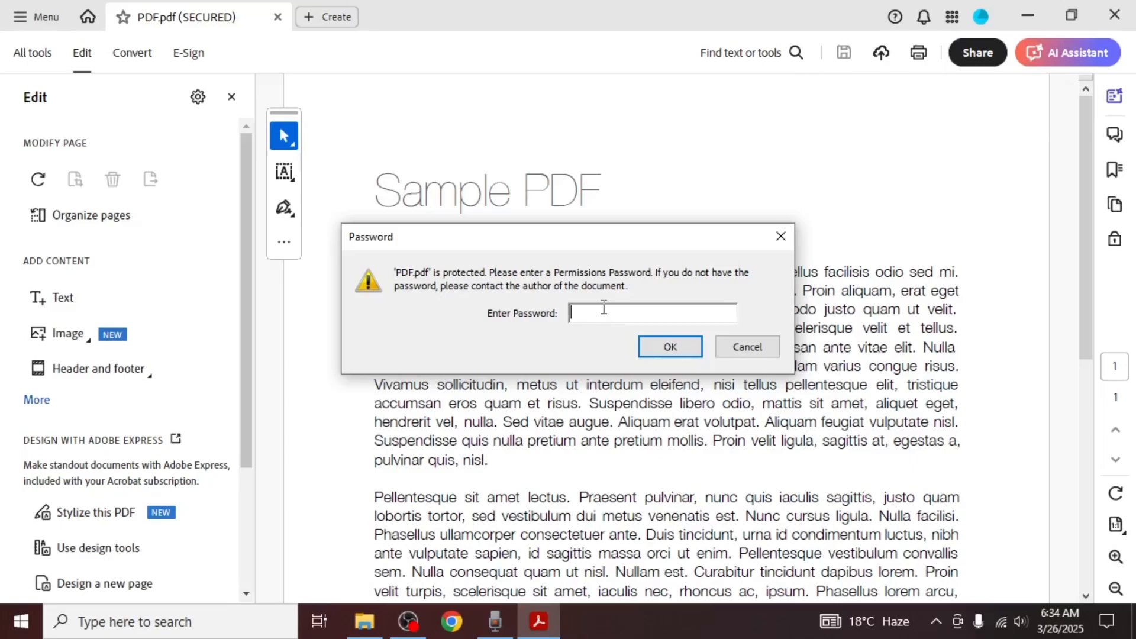
mouse_move(727, 347)
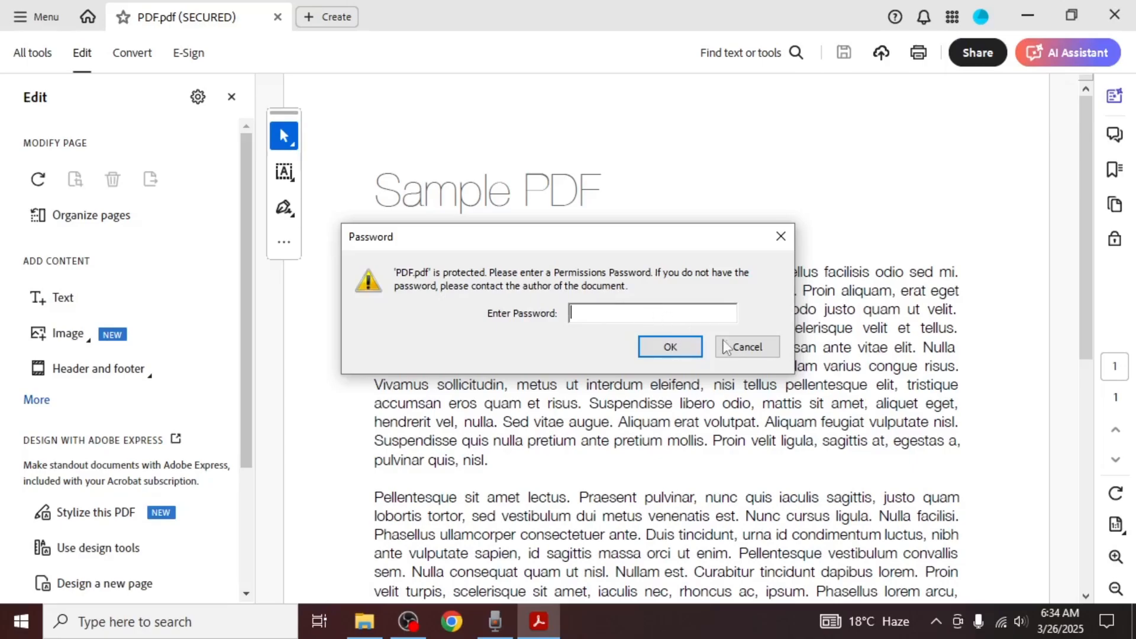